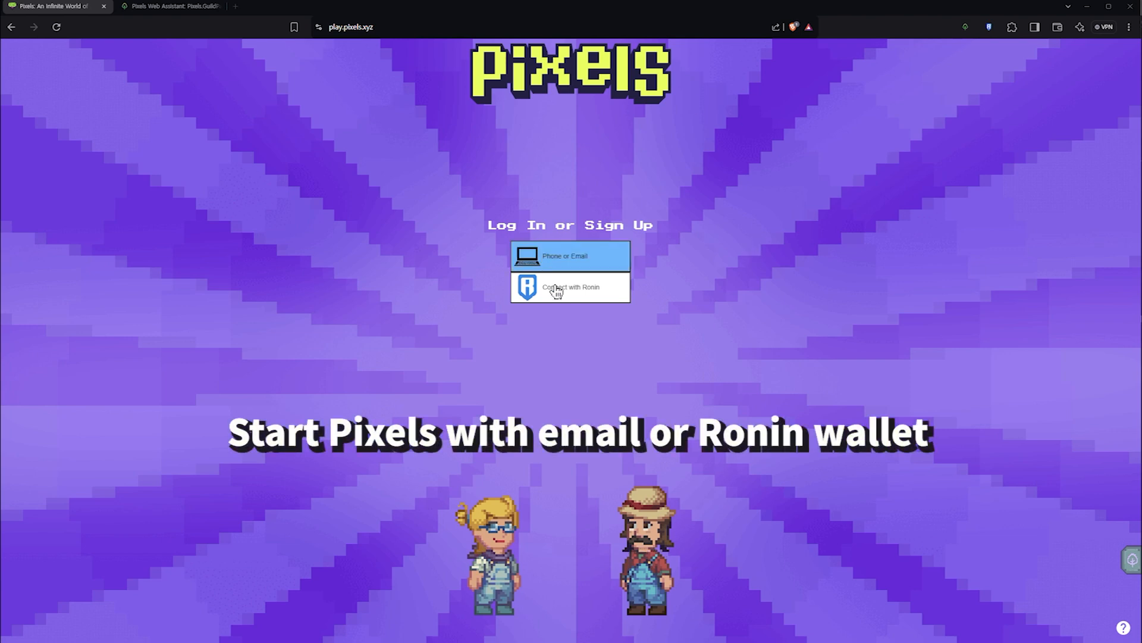
- Peek at the Ronin sign-in options, then confirm opening the Pixels Dashboard from the HUD
click(570, 287)
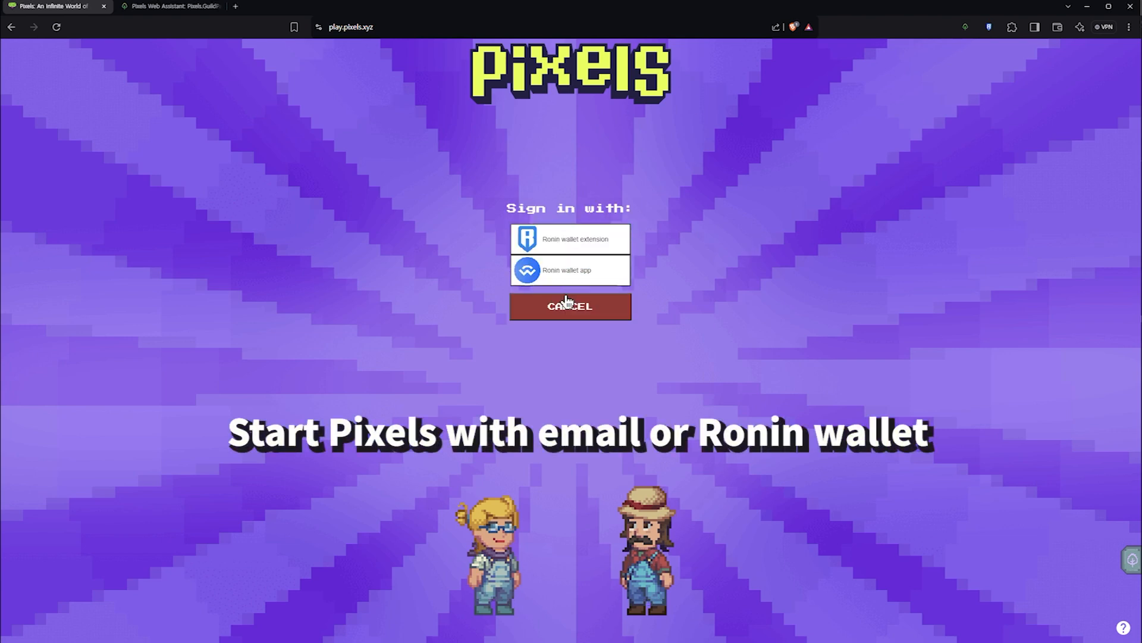
click(570, 306)
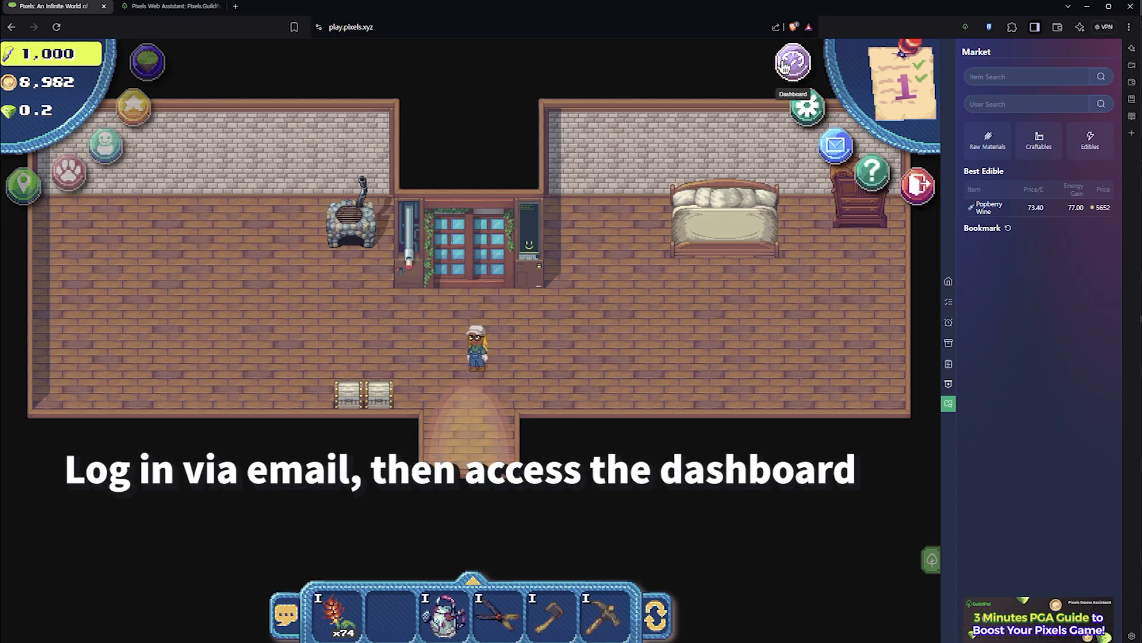
click(793, 63)
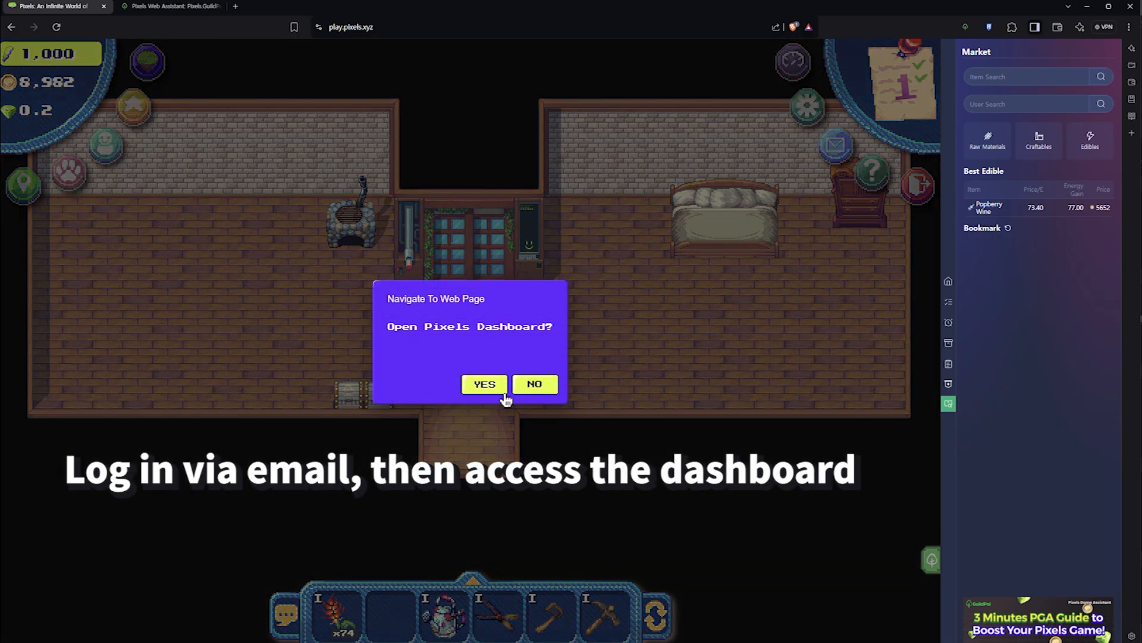
click(483, 385)
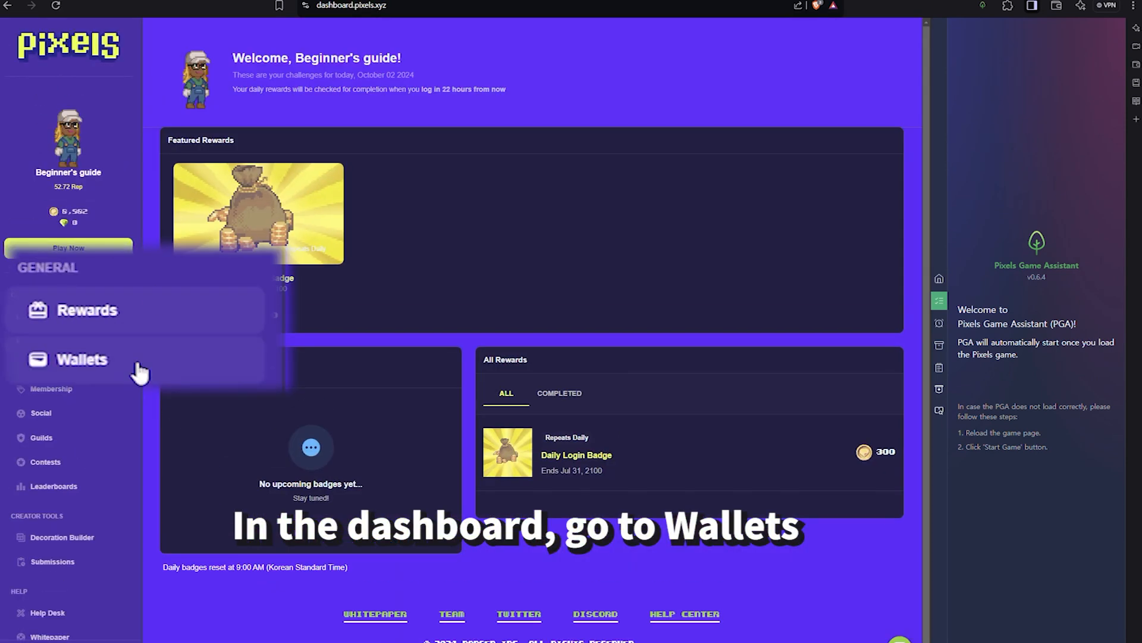
- From the Wallets page choose Ronin as the crypto wallet and follow the install Ronin link
click(82, 359)
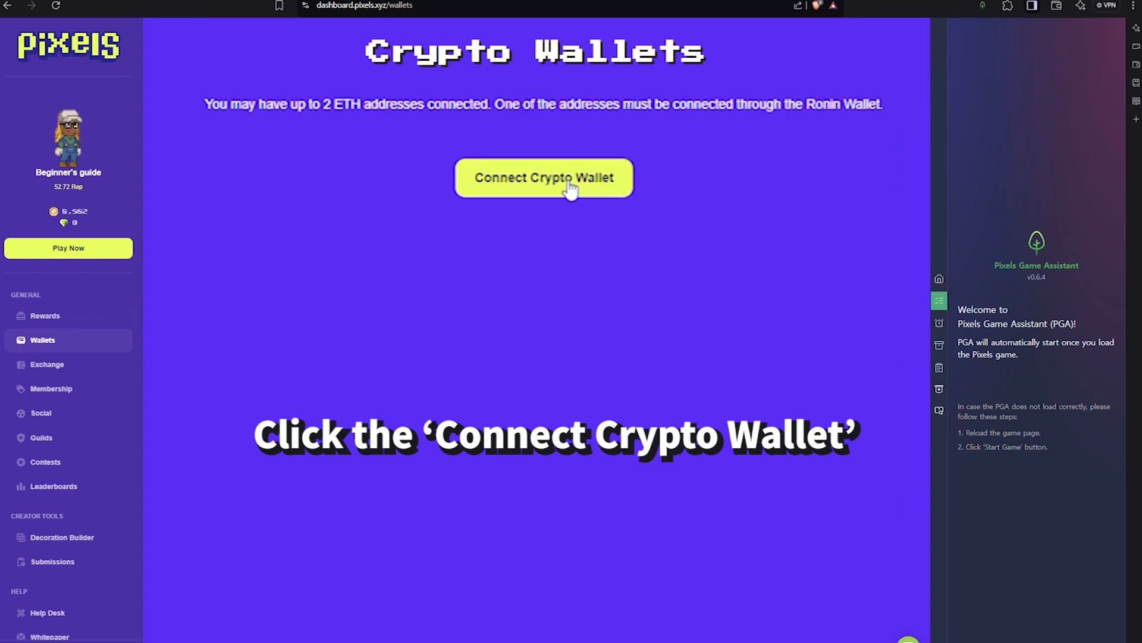
click(543, 178)
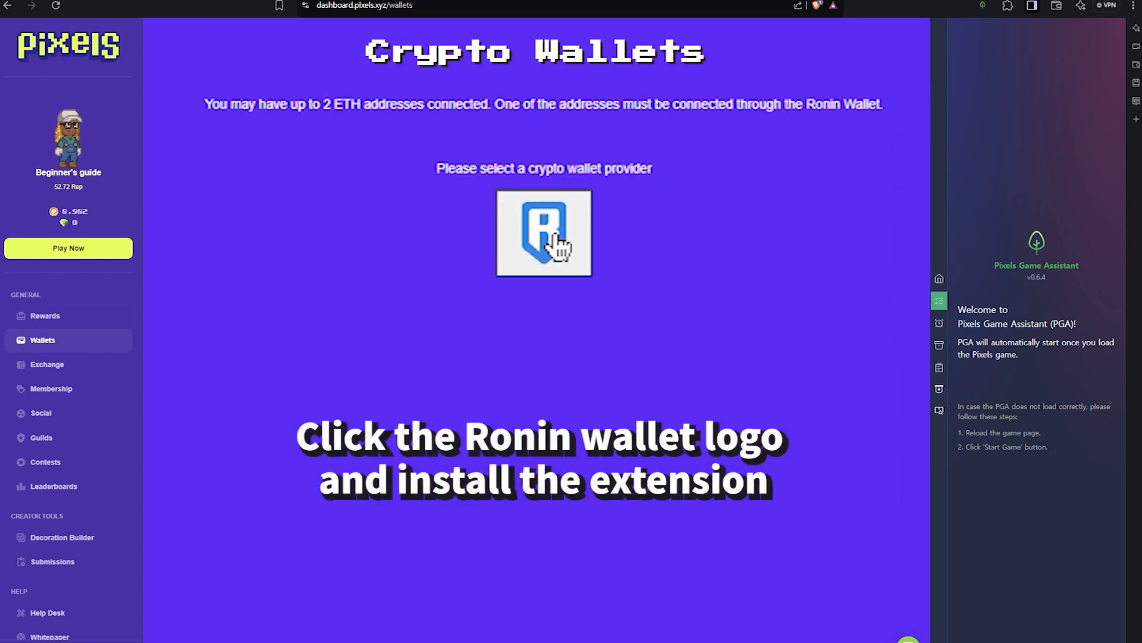
click(544, 233)
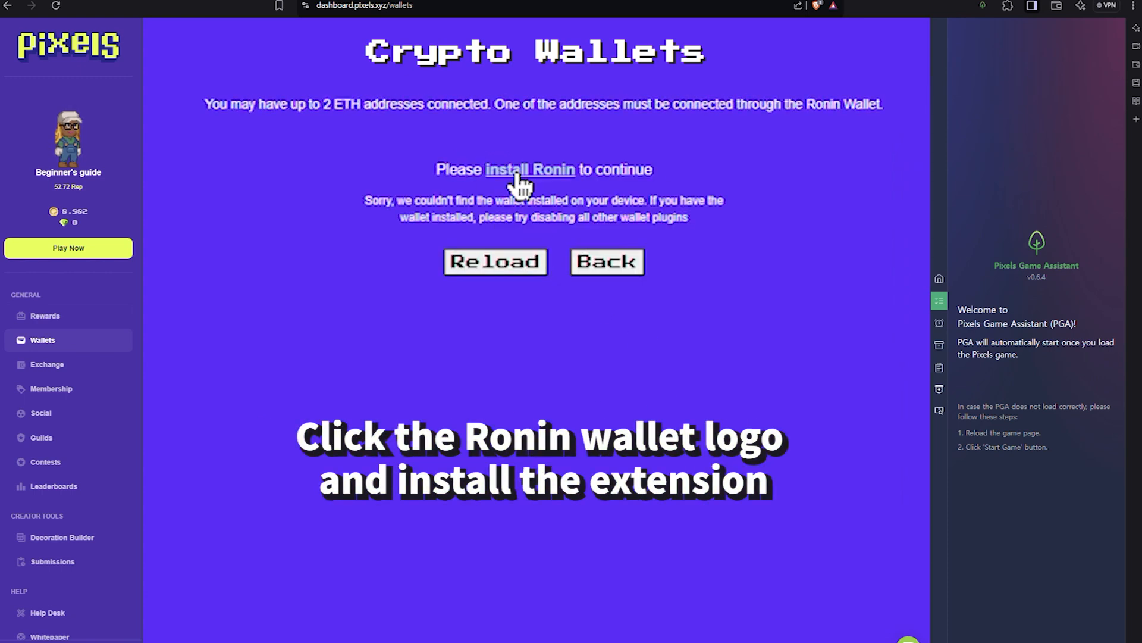
click(530, 169)
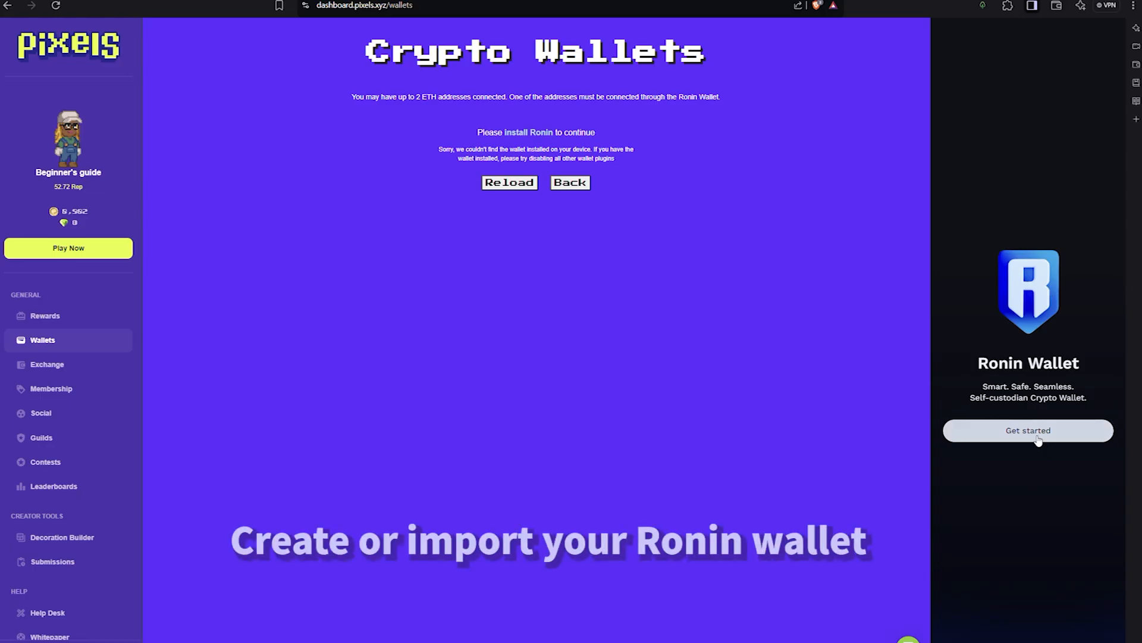
- Create a new Ronin wallet with a recovery phrase and submit the chosen passcode
click(1027, 430)
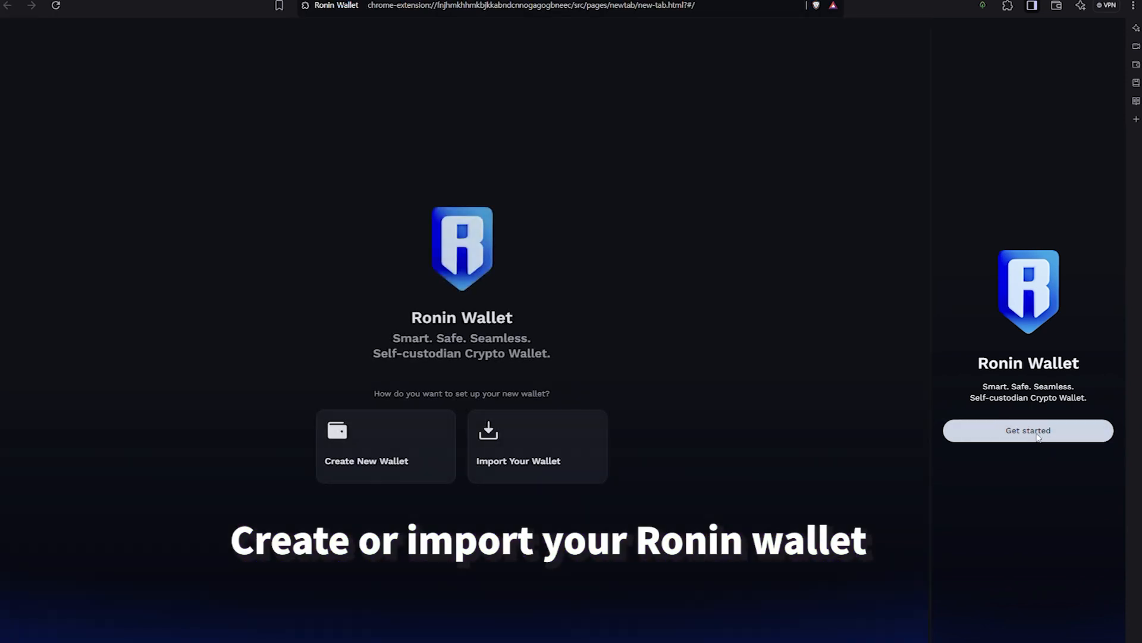
mouse_move(304, 497)
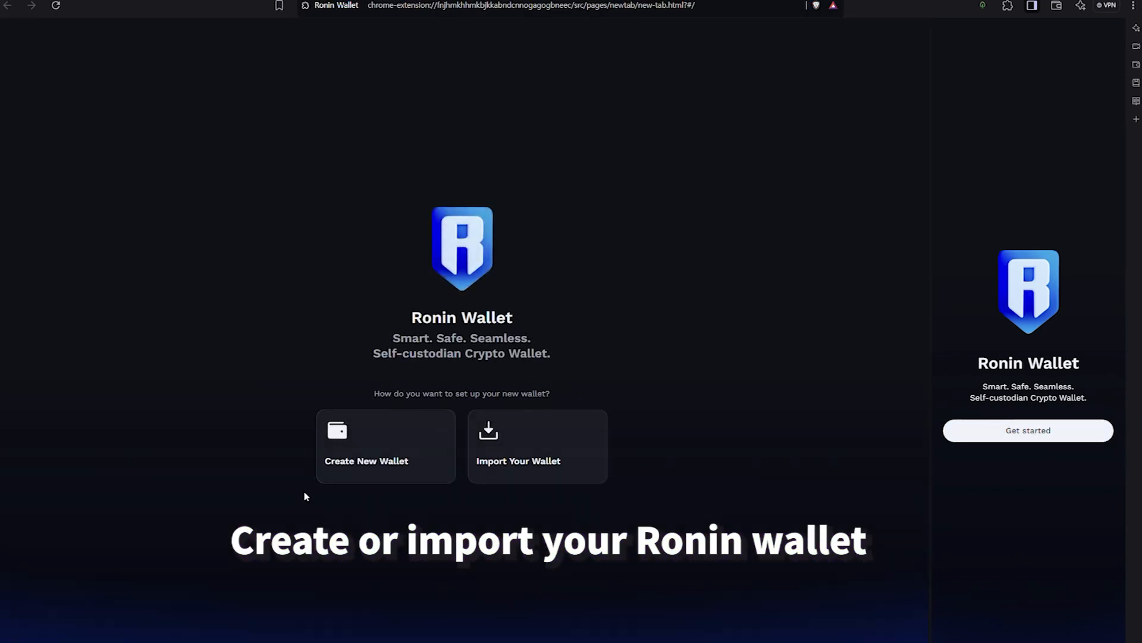
click(384, 446)
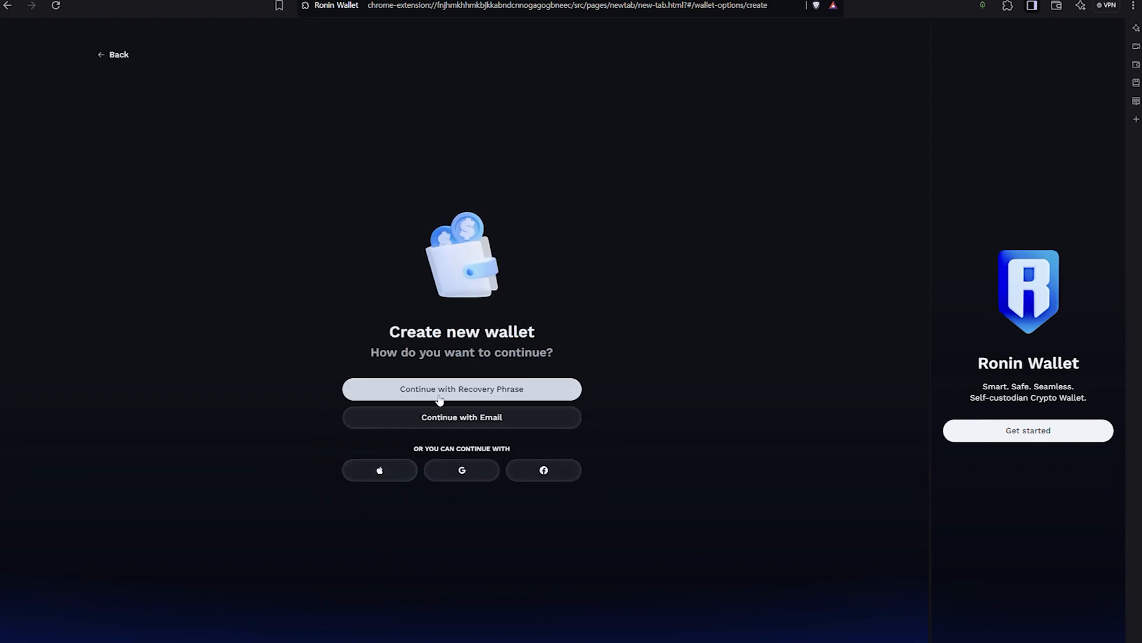
click(462, 387)
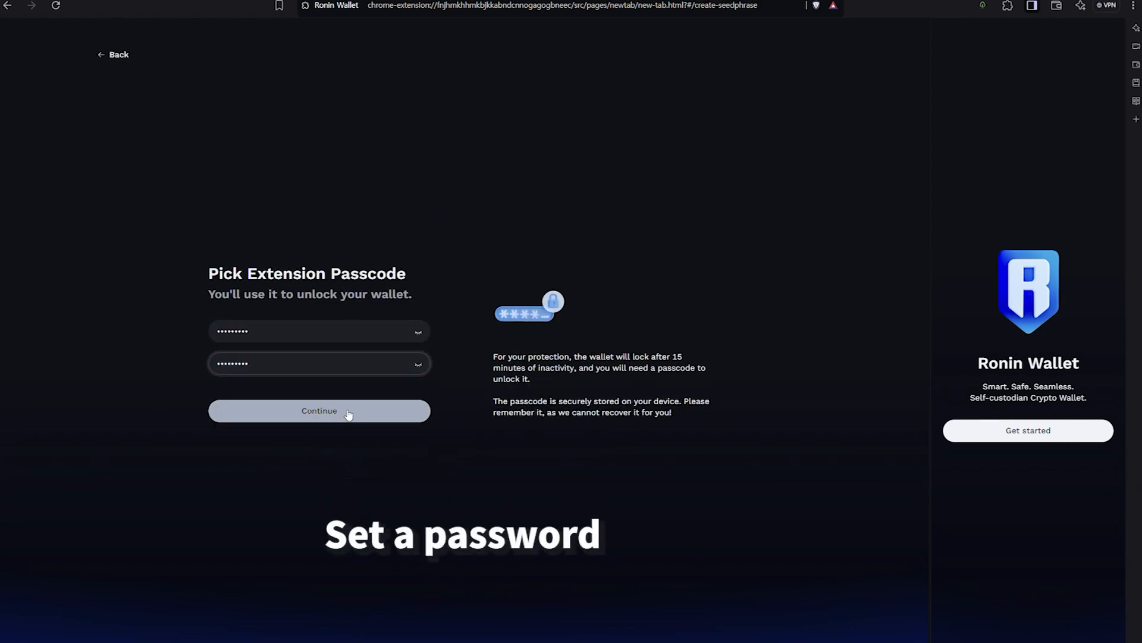
click(319, 410)
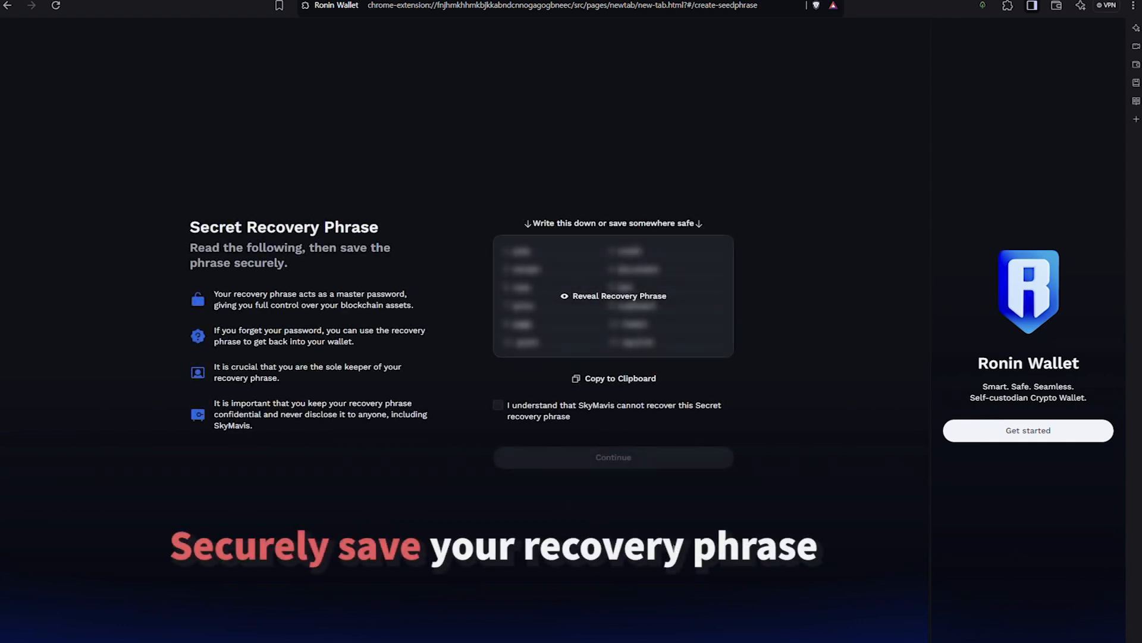
mouse_move(632, 226)
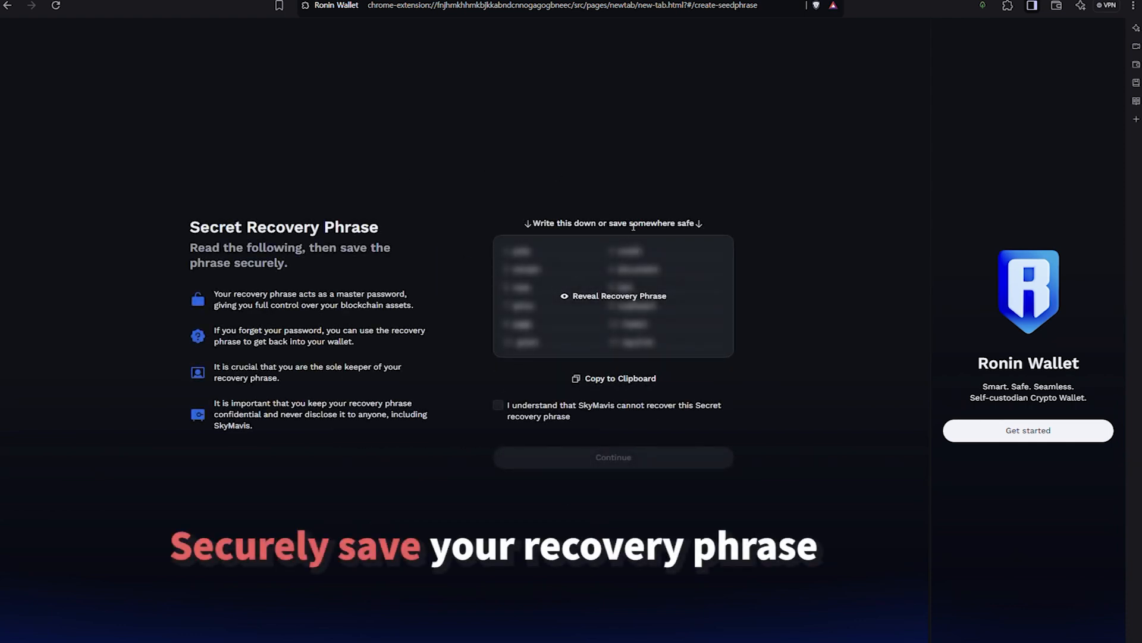
mouse_move(754, 512)
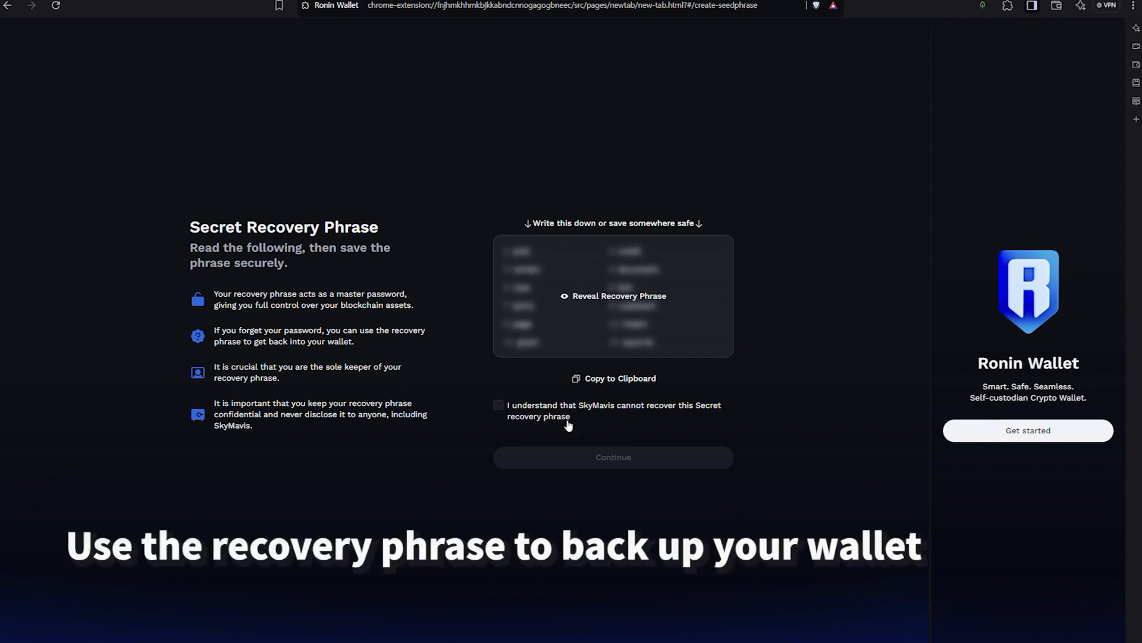
- Tick the 'SkyMavis cannot recover this phrase' acknowledgement and continue past the recovery phrase
click(499, 404)
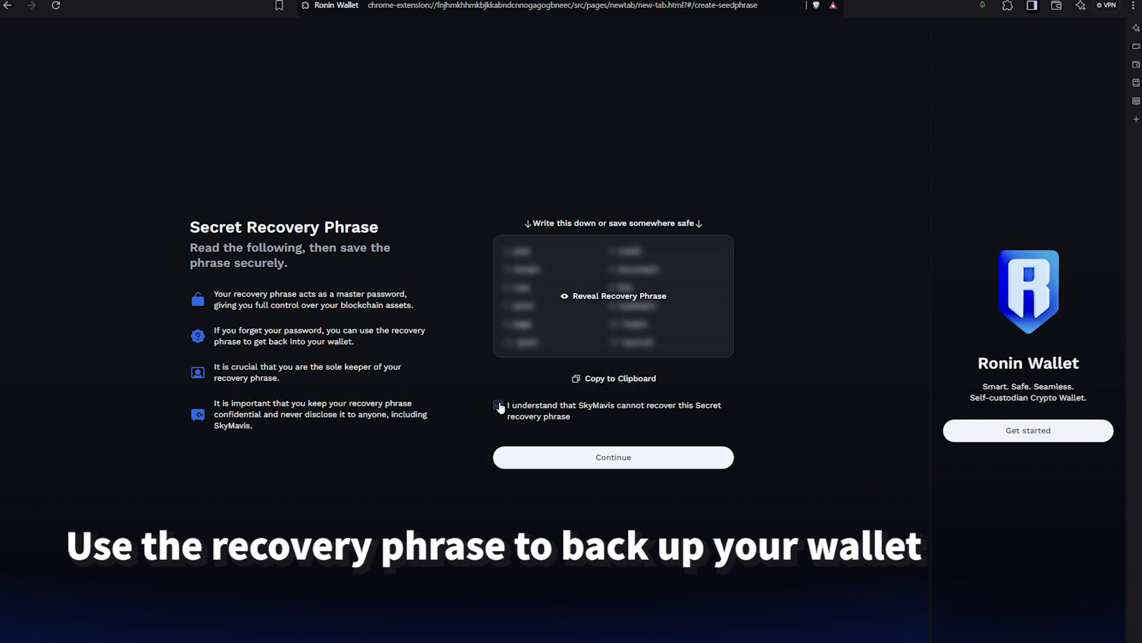
click(498, 405)
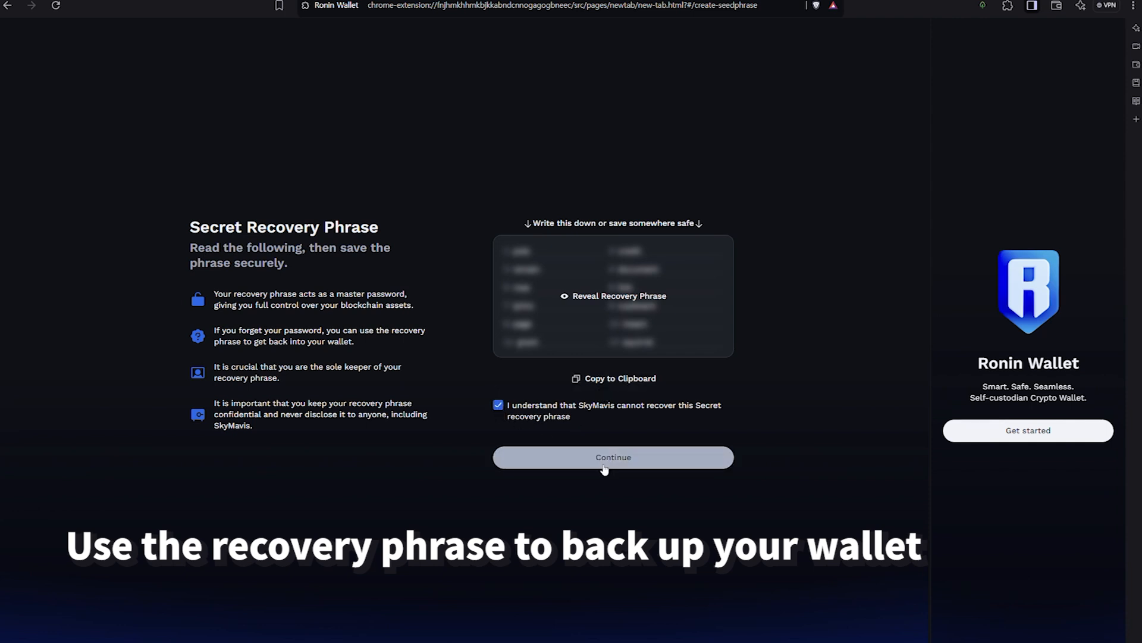
click(613, 457)
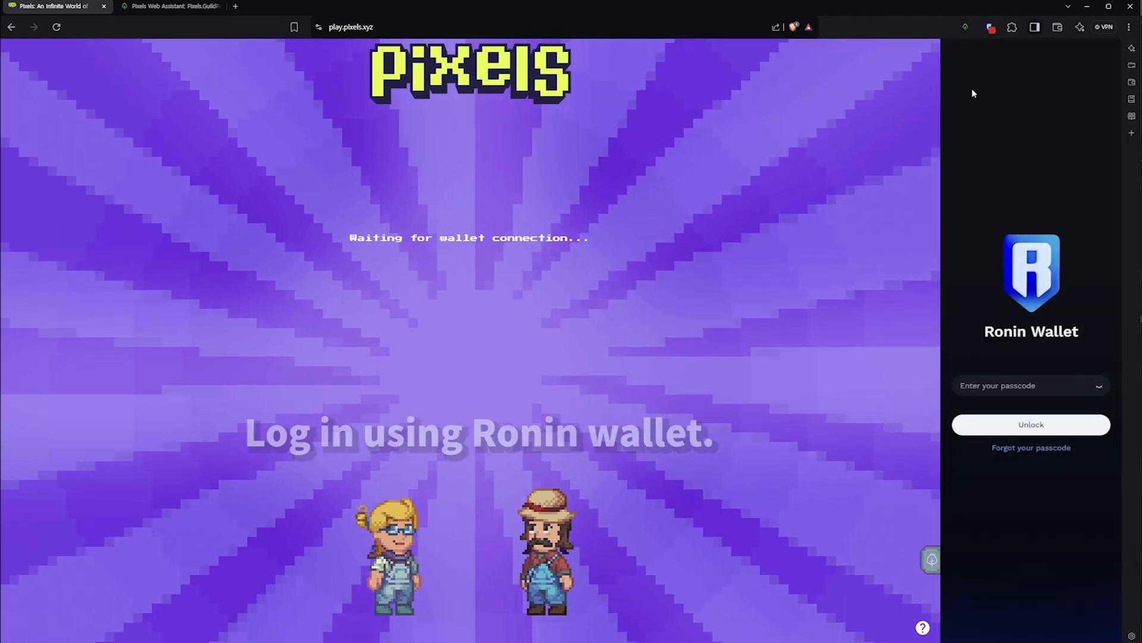
- Unlock Ronin Wallet with the passcode, sign the Pixels login message and start the game
click(1027, 385)
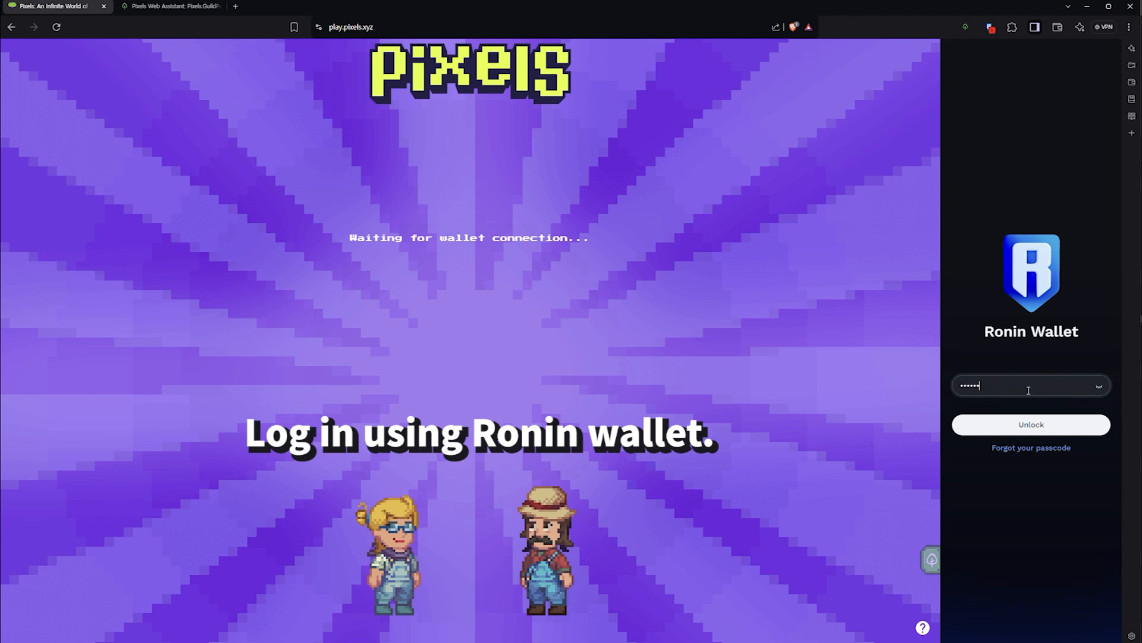
click(1030, 424)
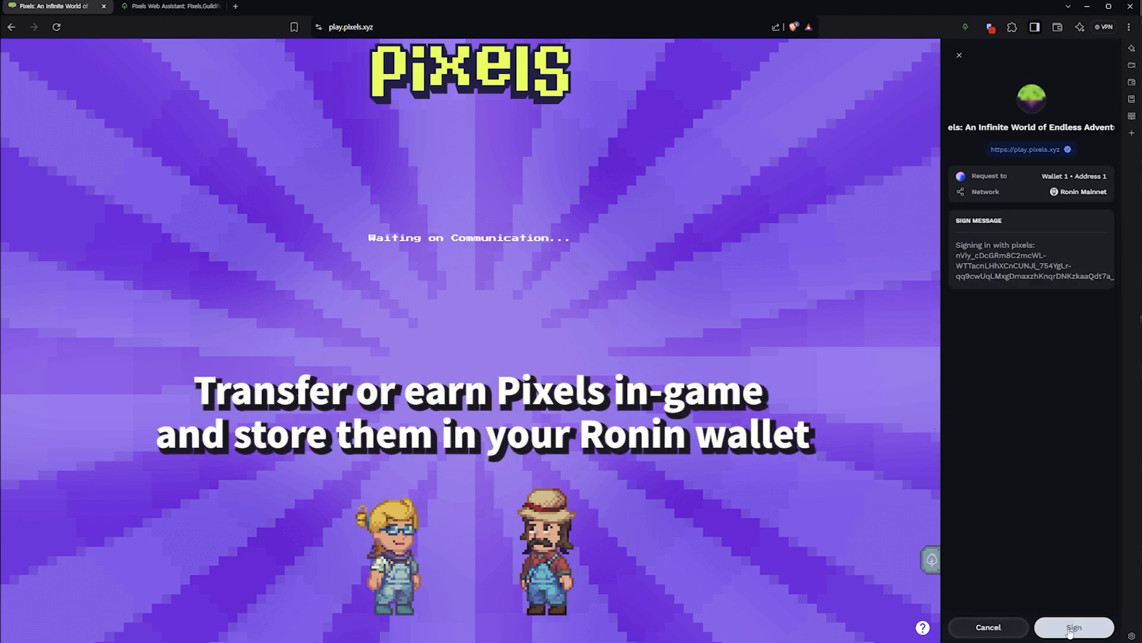
click(1074, 627)
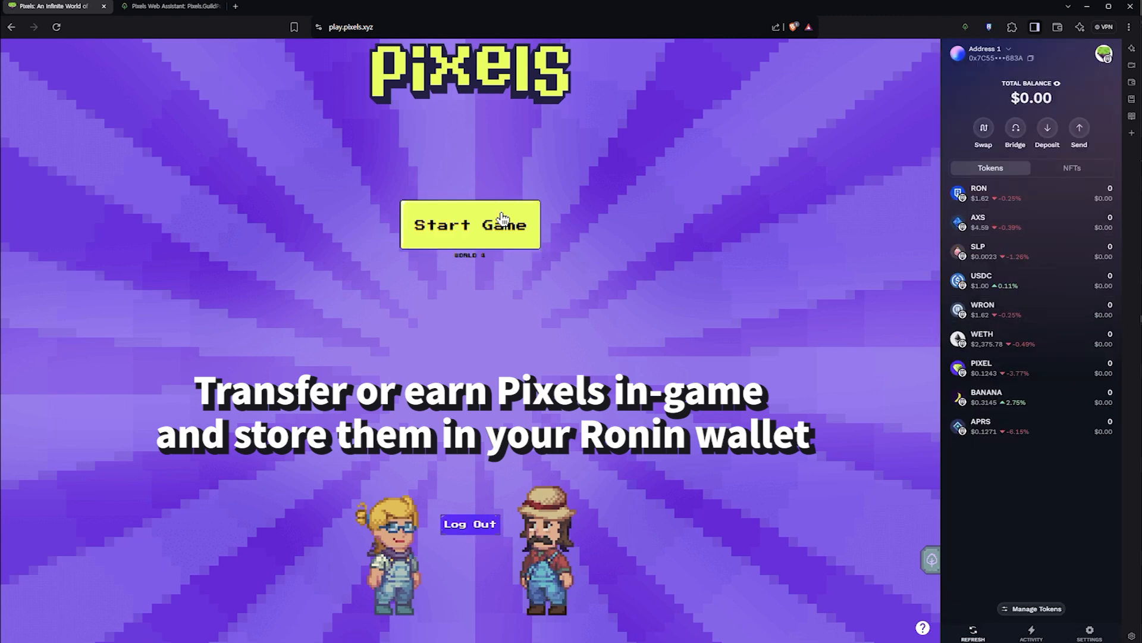
click(470, 223)
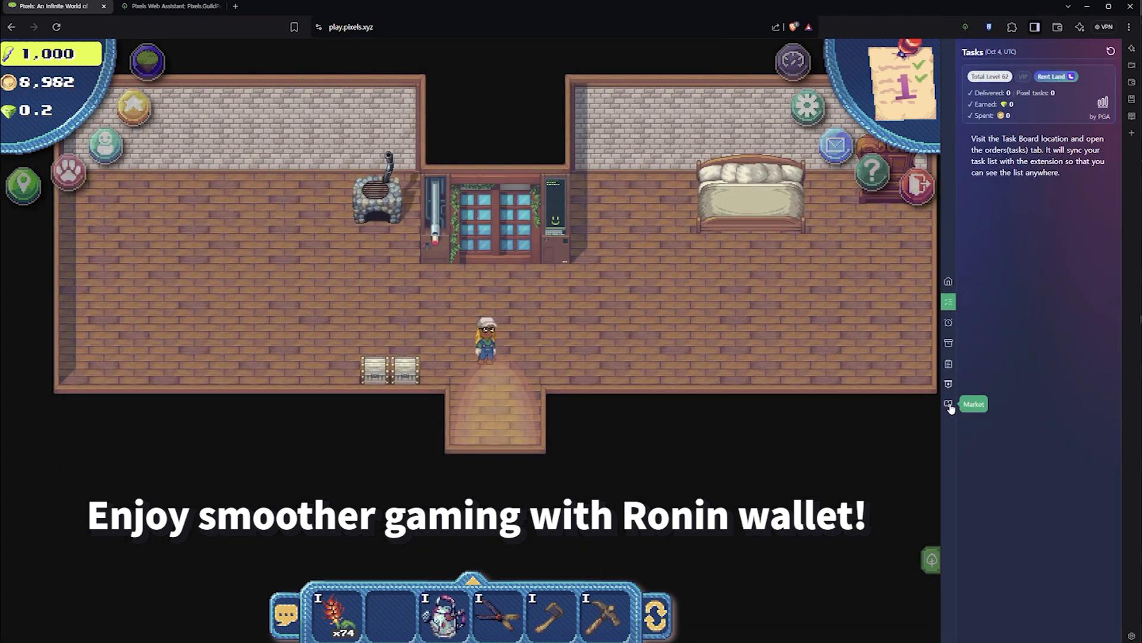
- Switch the Pixels Game Assistant side panel to its Market view
click(948, 403)
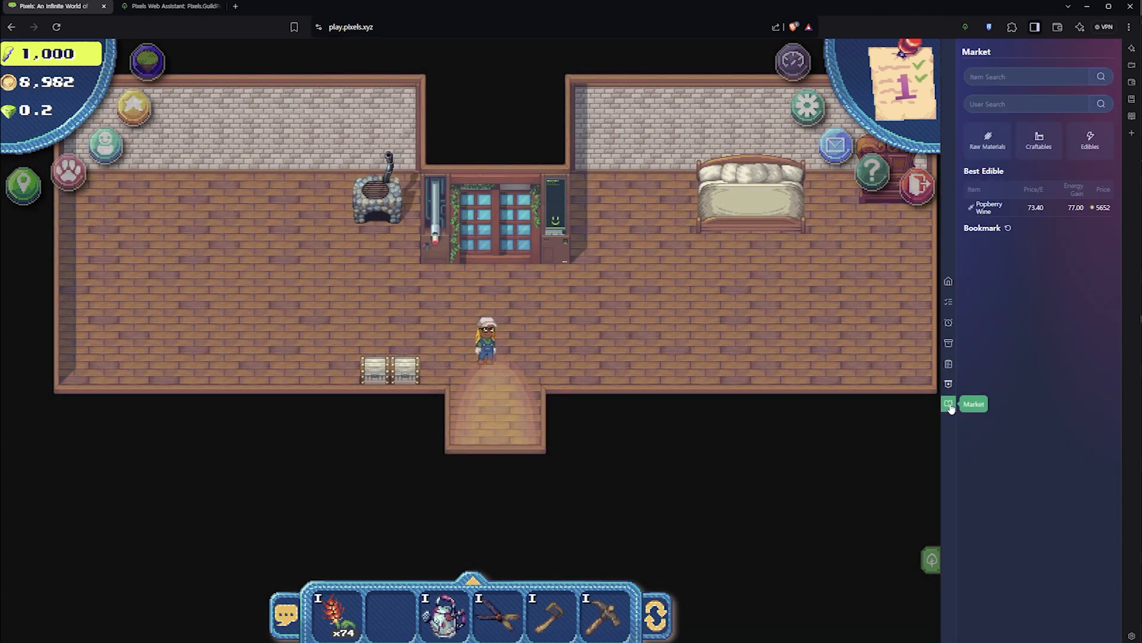